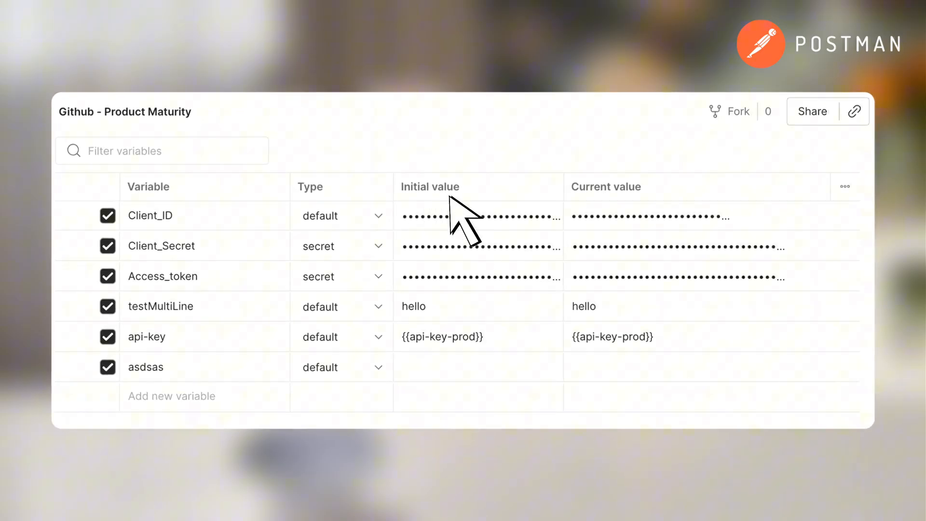
mouse_move(590, 228)
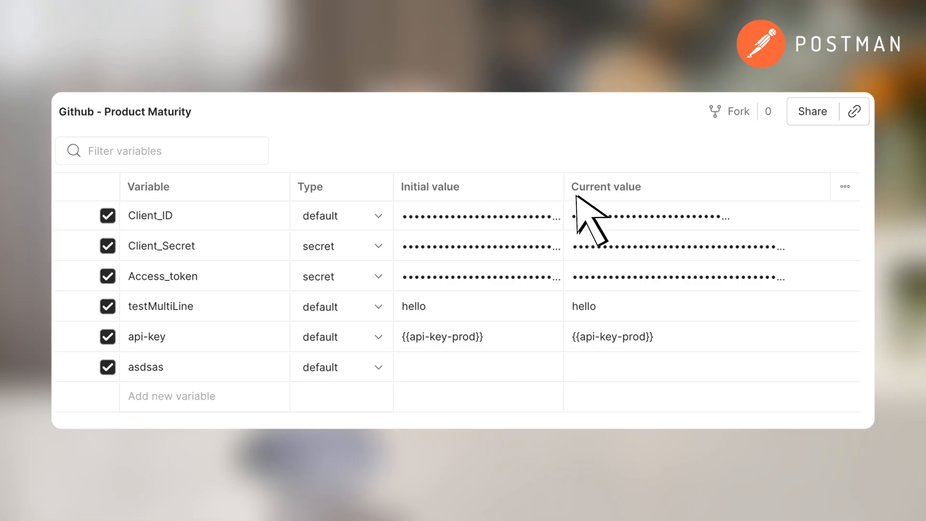
mouse_move(656, 219)
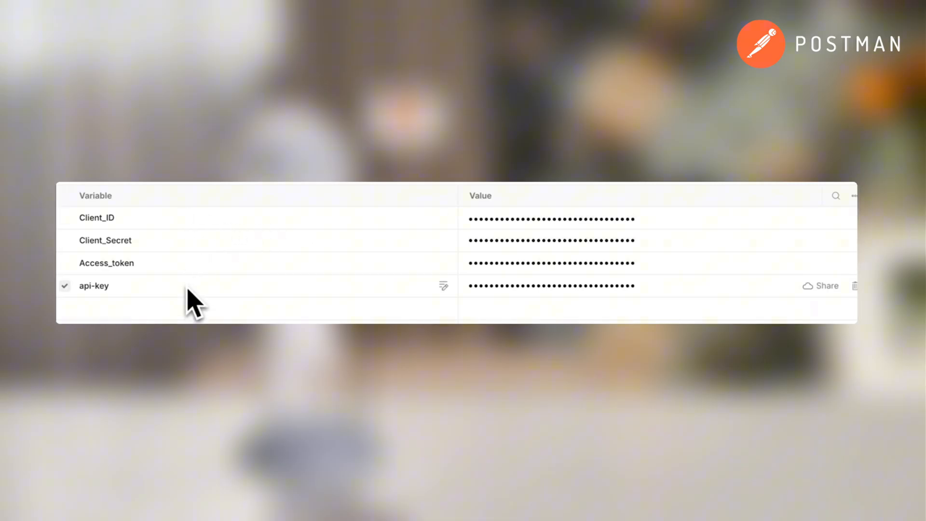
mouse_move(248, 245)
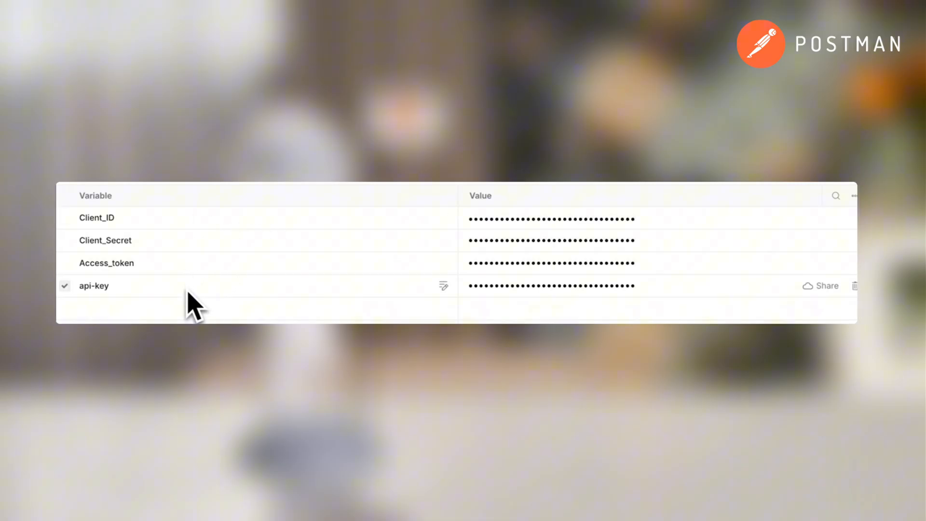
mouse_move(295, 227)
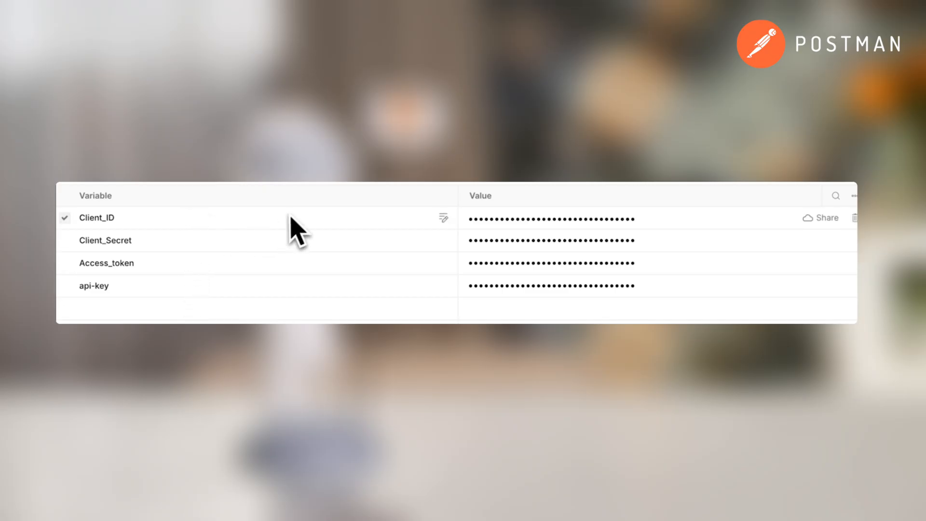
mouse_move(816, 217)
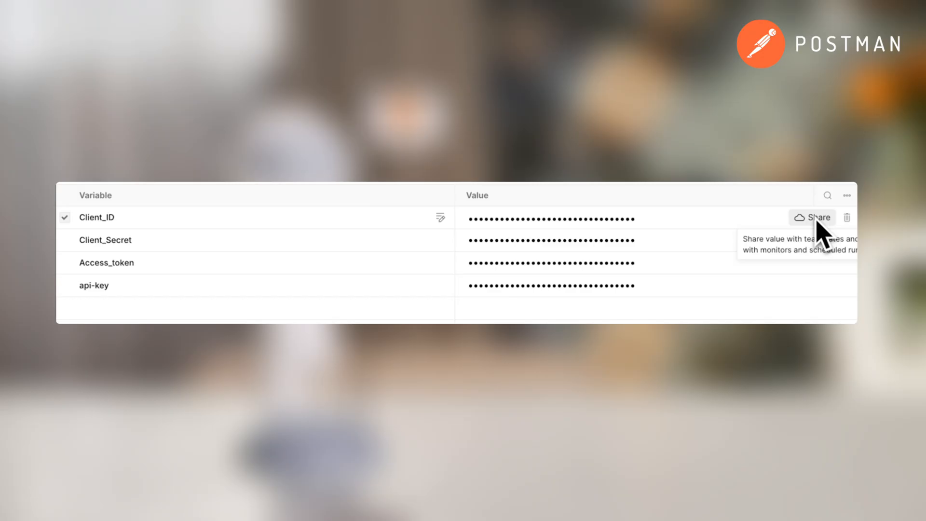
Share the Client_ID value with teammates and reveal its Unshare option
click(812, 217)
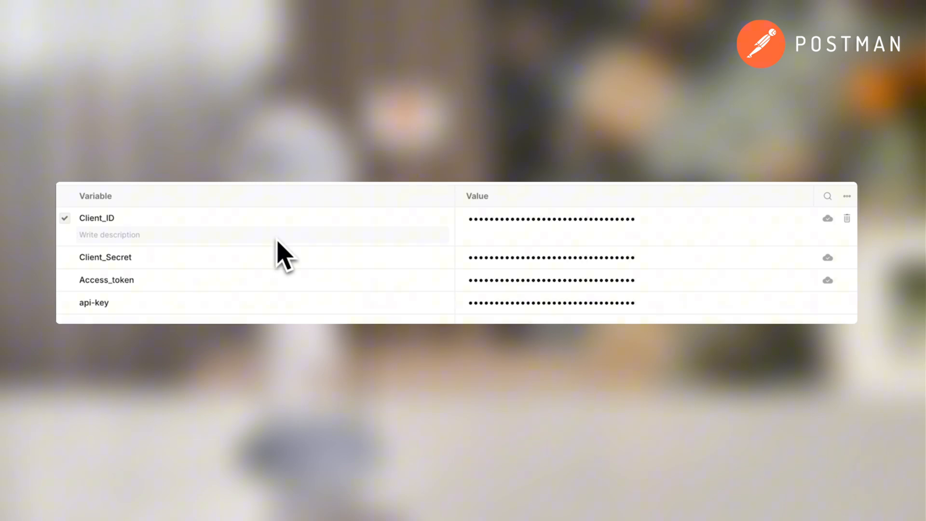
click(809, 218)
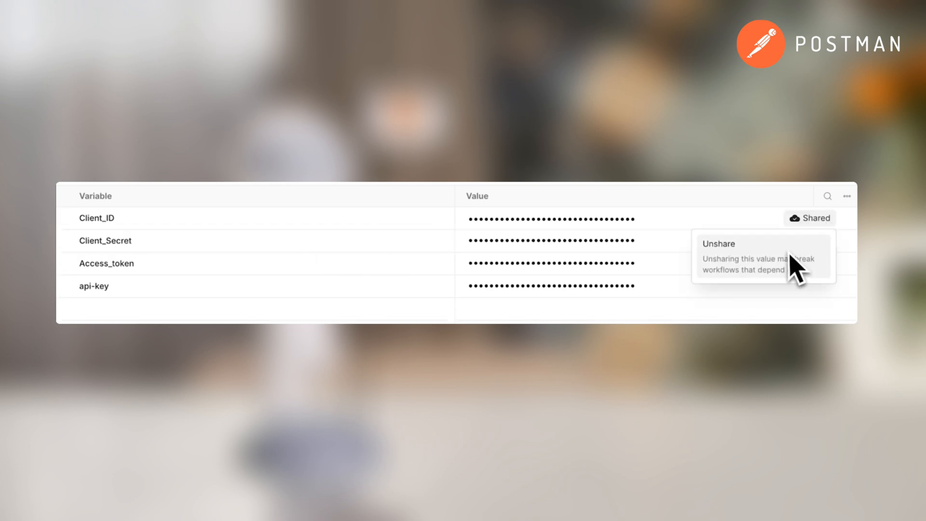
Unshare Client_ID and return to the workspace's Collections view
click(845, 196)
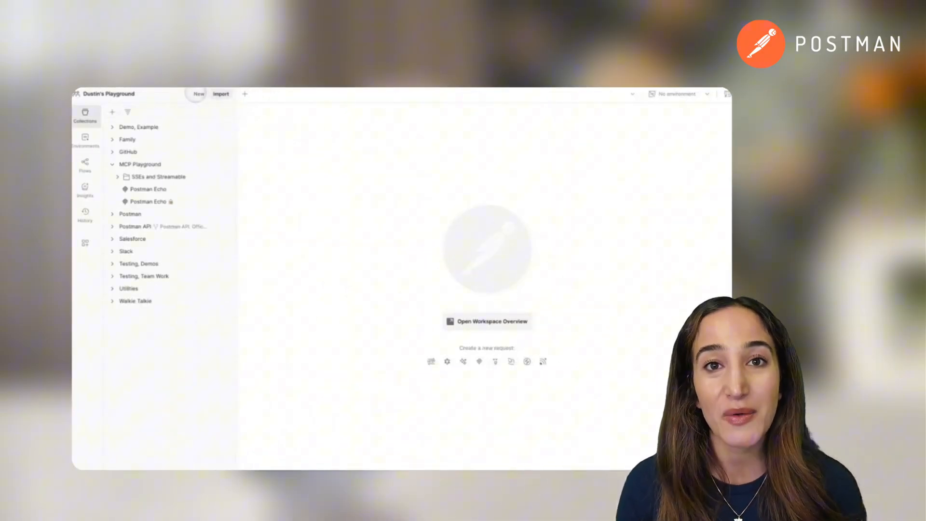
click(198, 94)
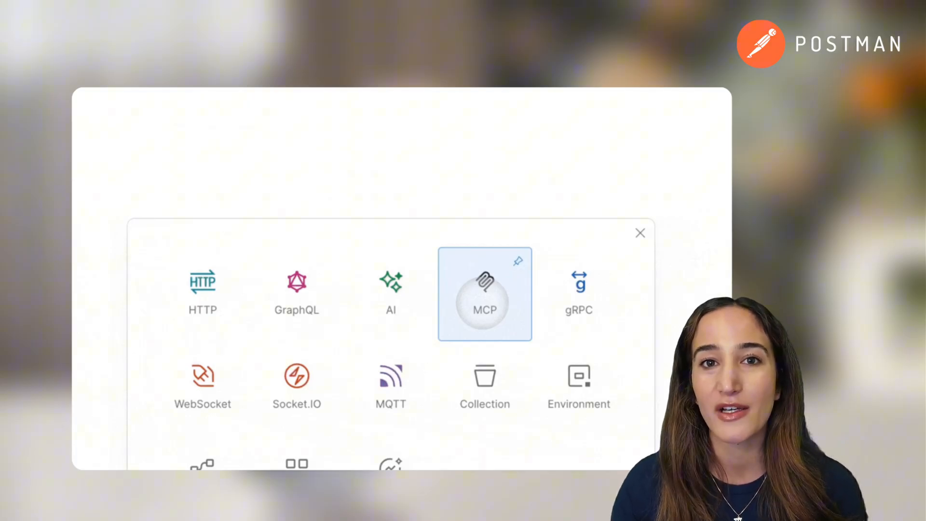
click(484, 295)
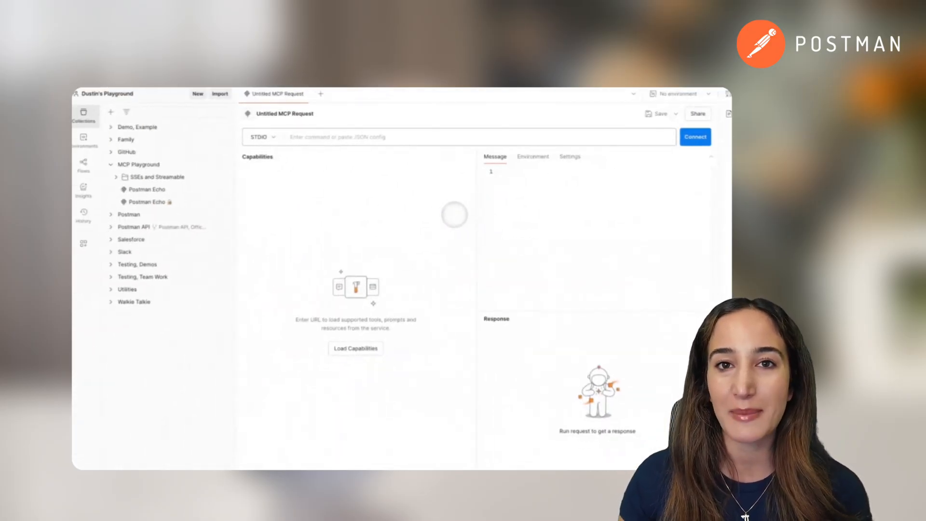
text(npx -y @modelcontextprotocol/server-everything)
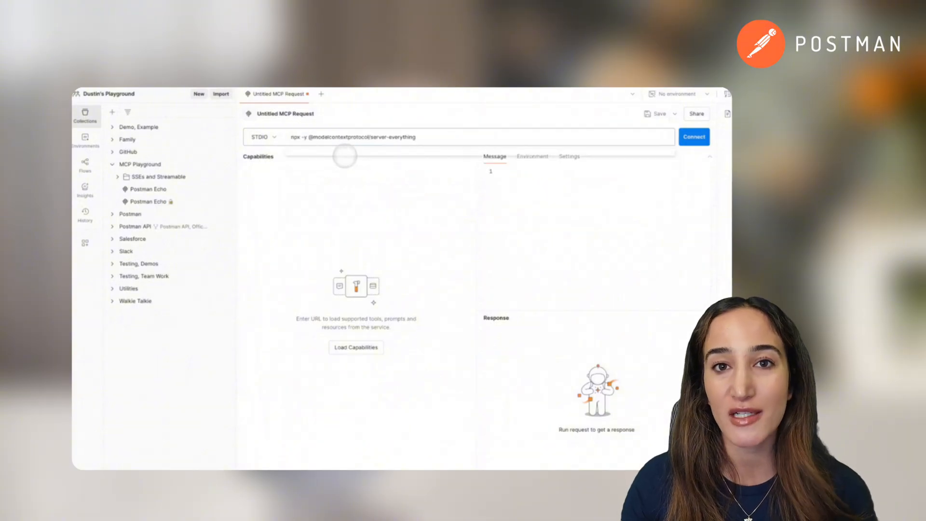
click(693, 136)
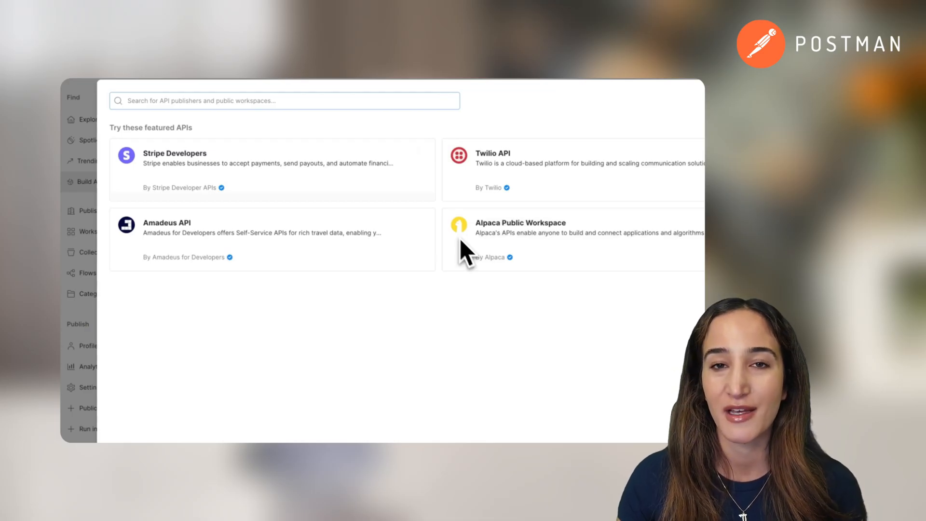
mouse_move(461, 248)
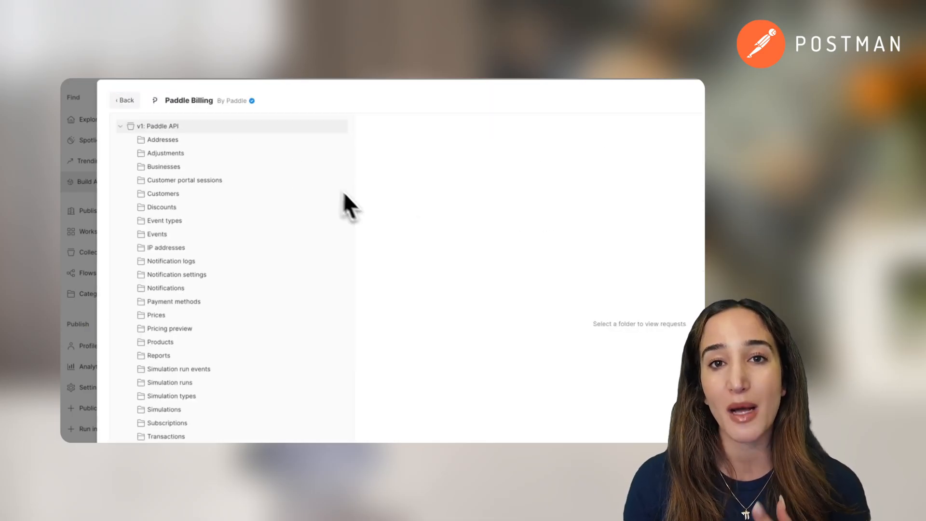
Choose a Paddle Billing request and build it as an MCP Server
click(161, 341)
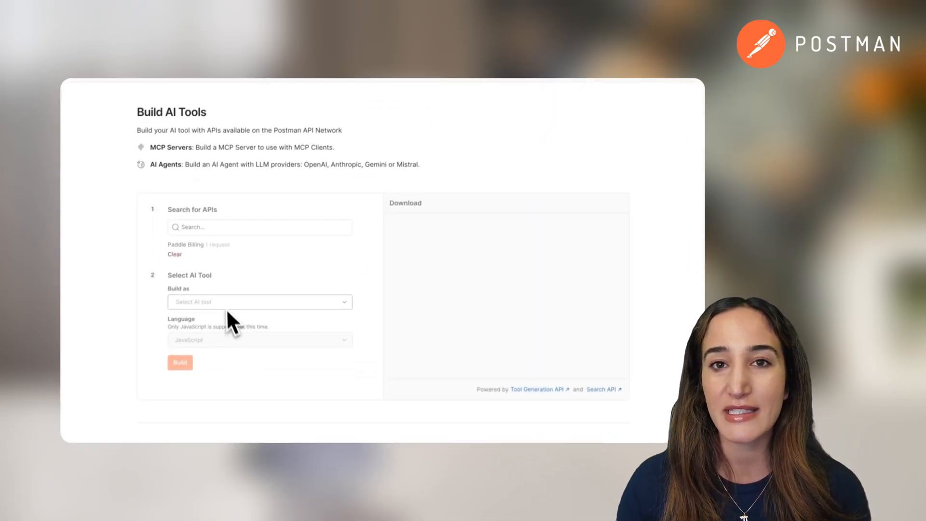
click(179, 361)
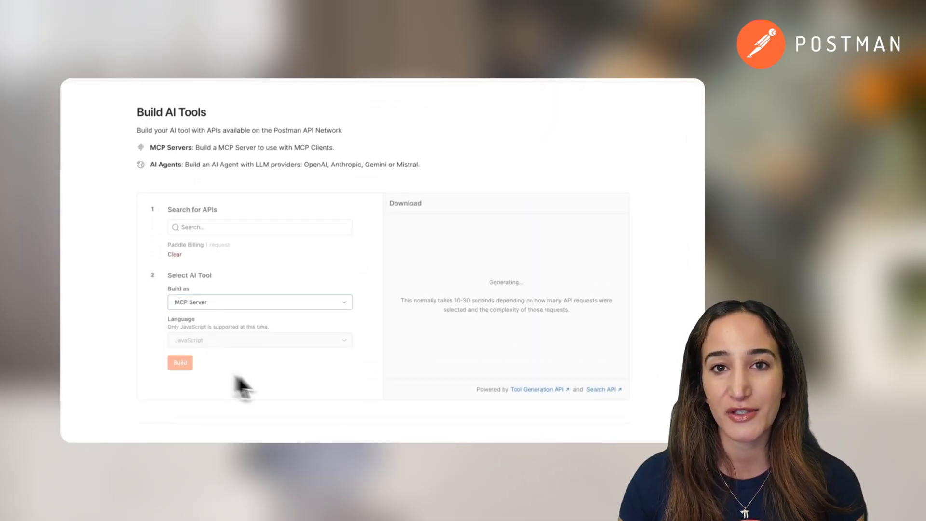